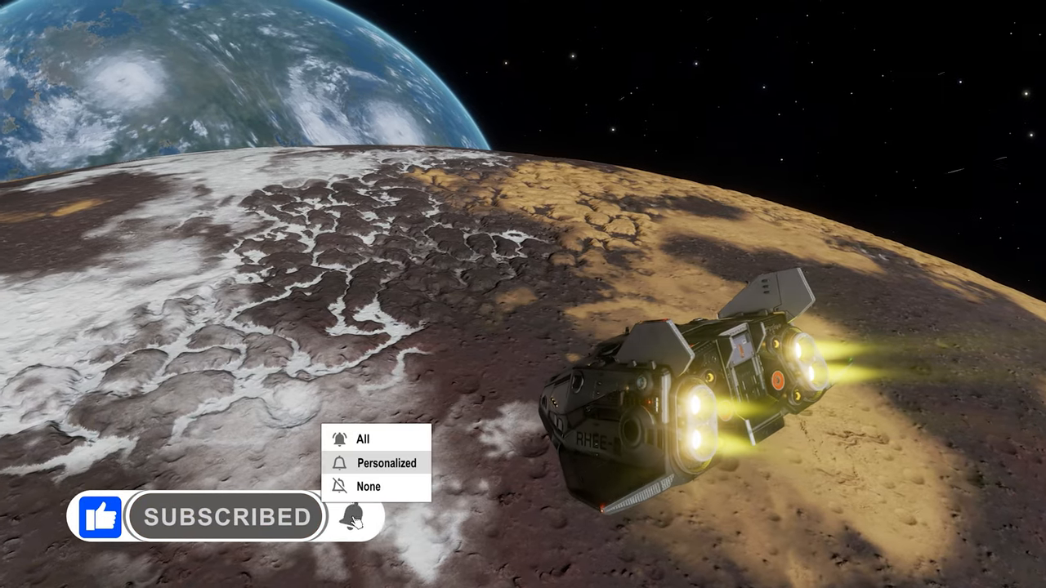
Show the Default wishlist page, which has no blueprints selected yet
left_click(366, 438)
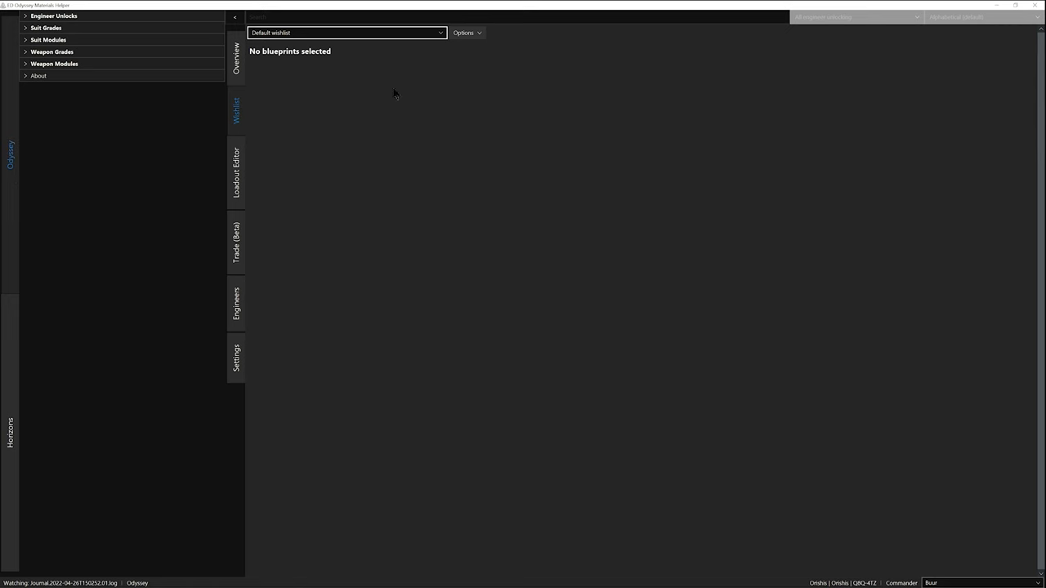
Create a new wishlist named Tutorial via the wishlist Options menu
left_click(468, 33)
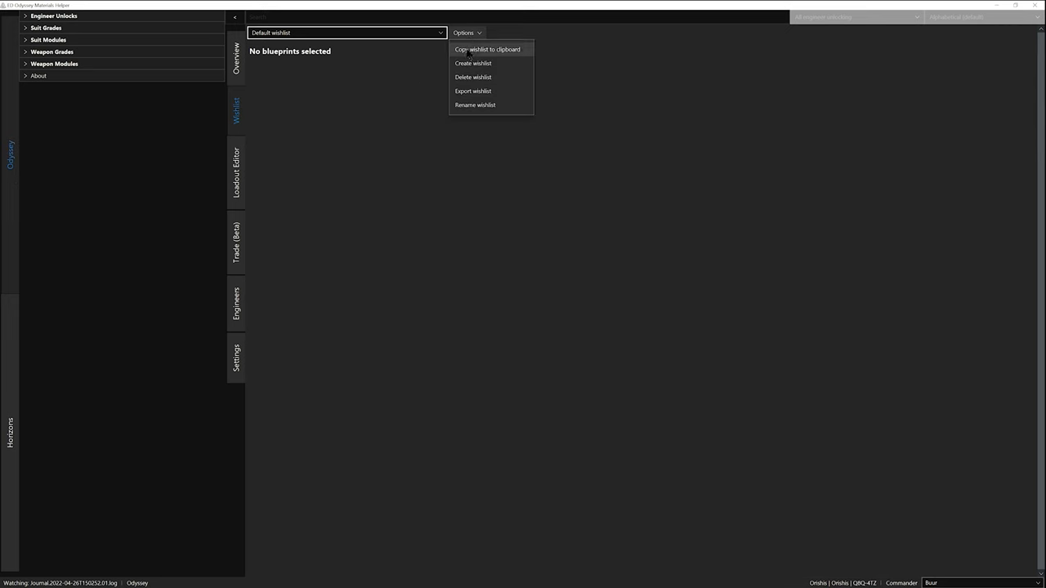
left_click(474, 62)
type("Tutorial")
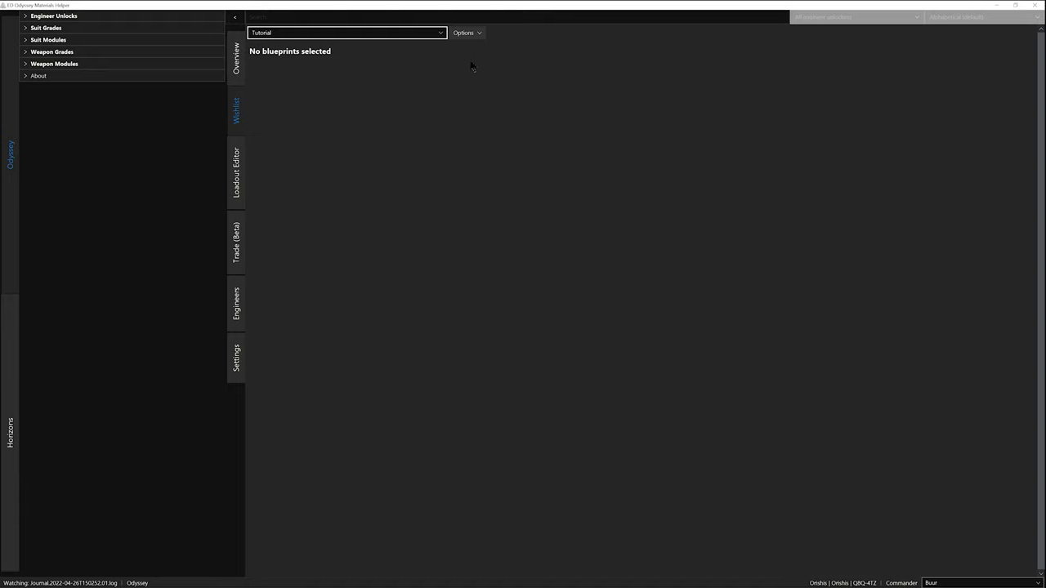
mouse_move(237, 171)
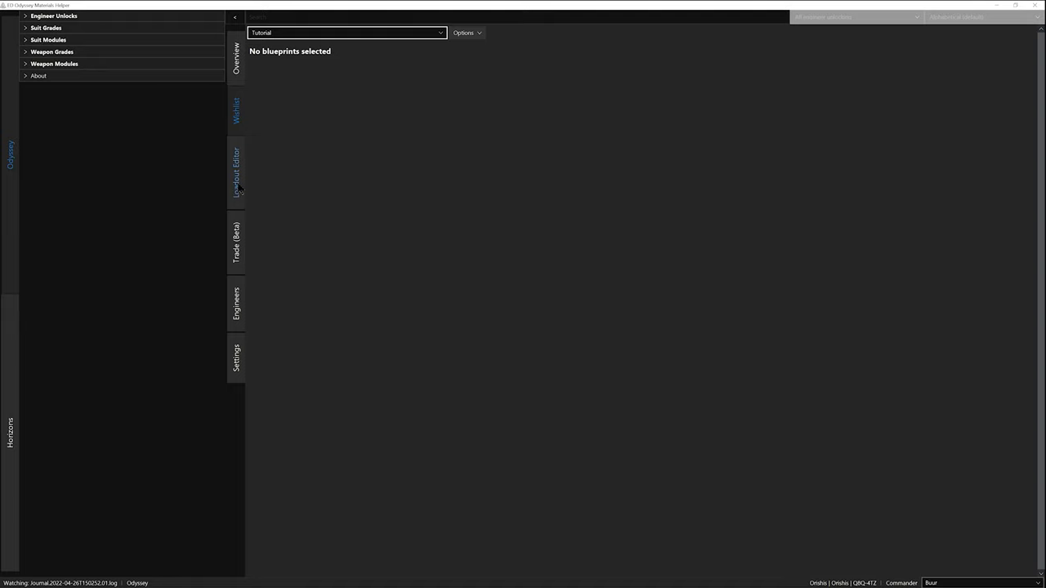
In the Loadout Editor, create a new loadout named Tutorial
left_click(235, 172)
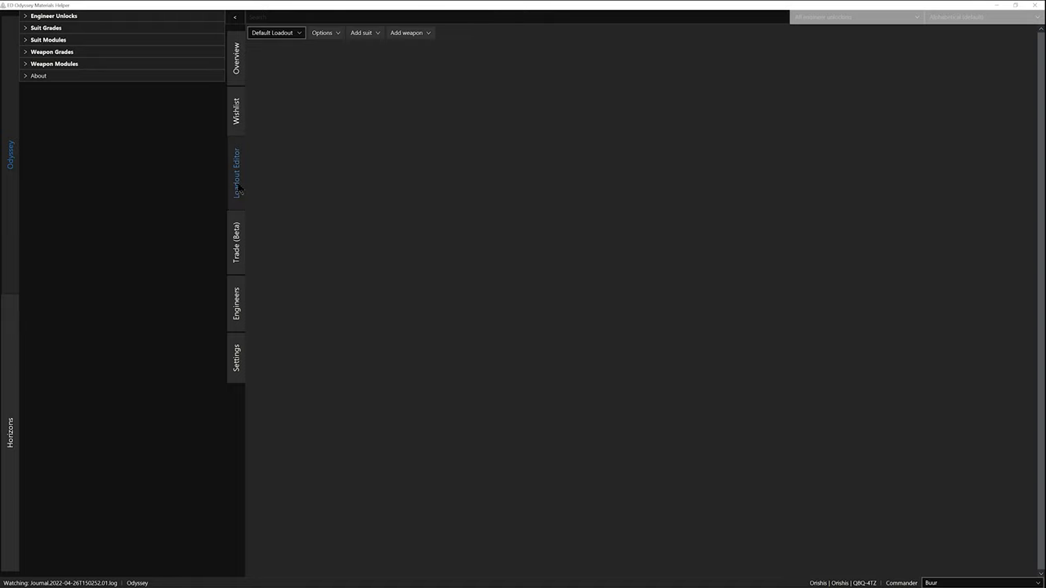
mouse_move(327, 205)
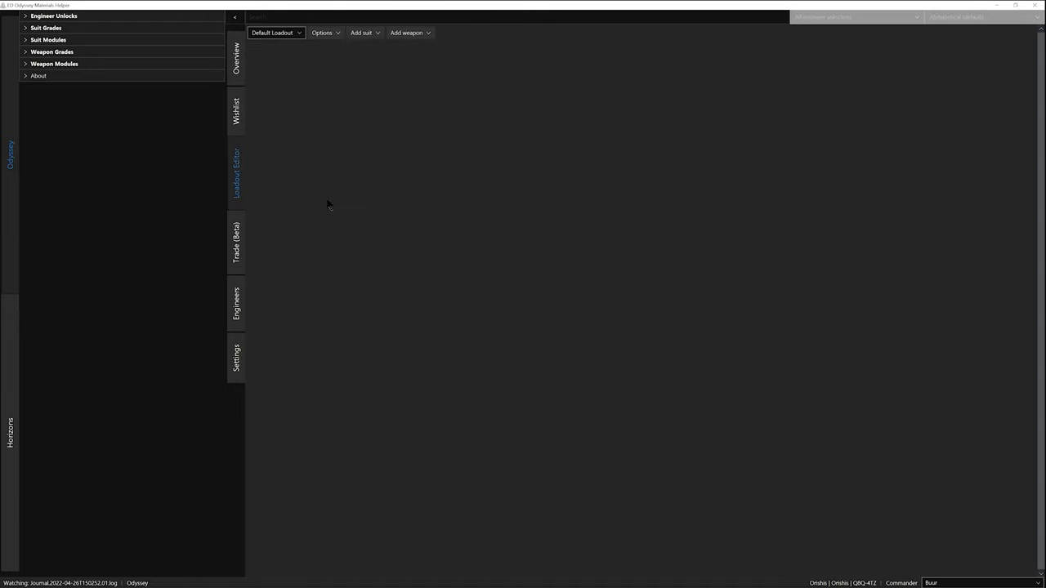
mouse_move(448, 46)
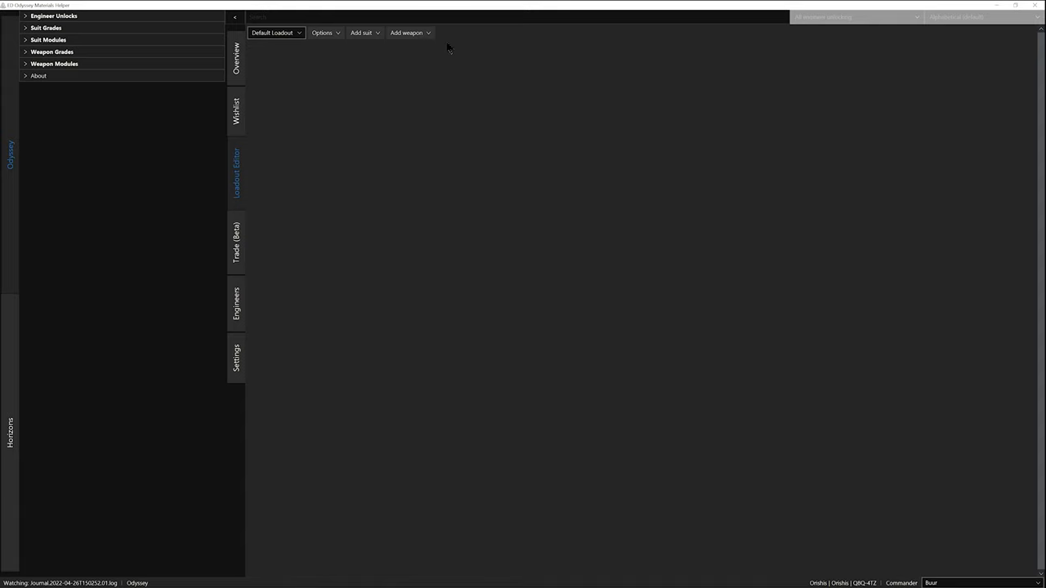
left_click(323, 32)
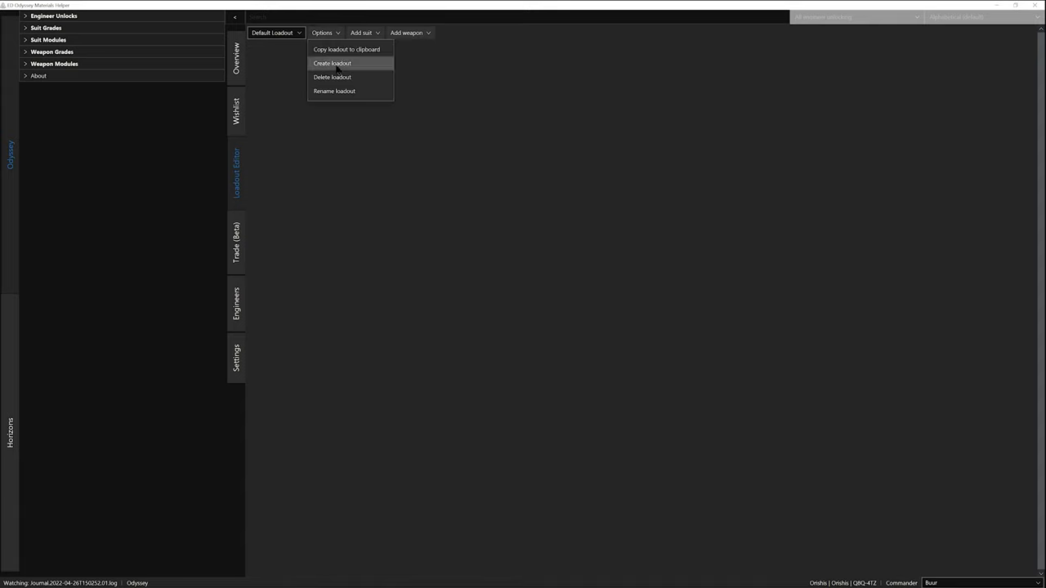
left_click(341, 62)
type("Tutorial")
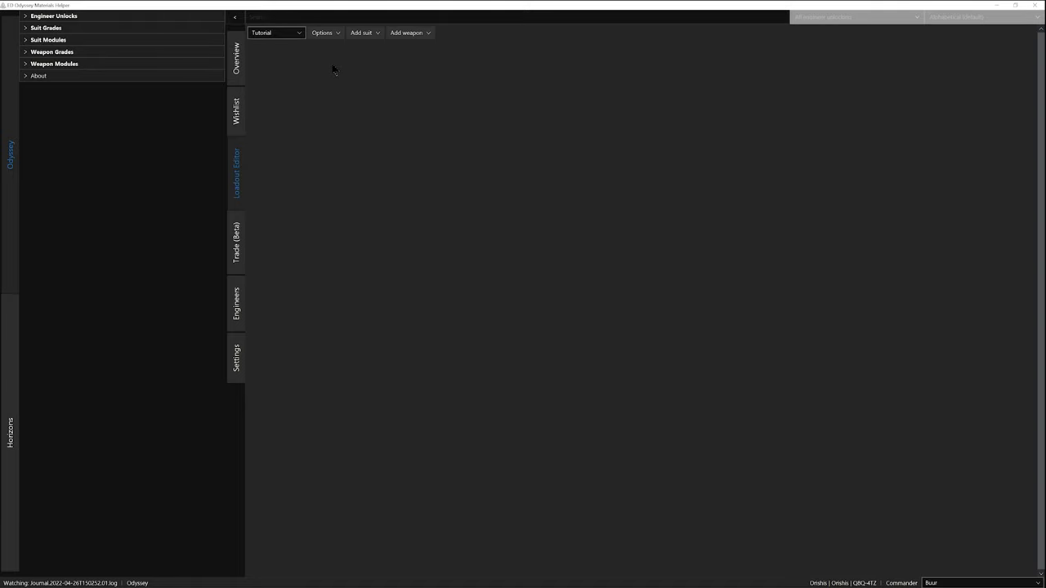
mouse_move(370, 57)
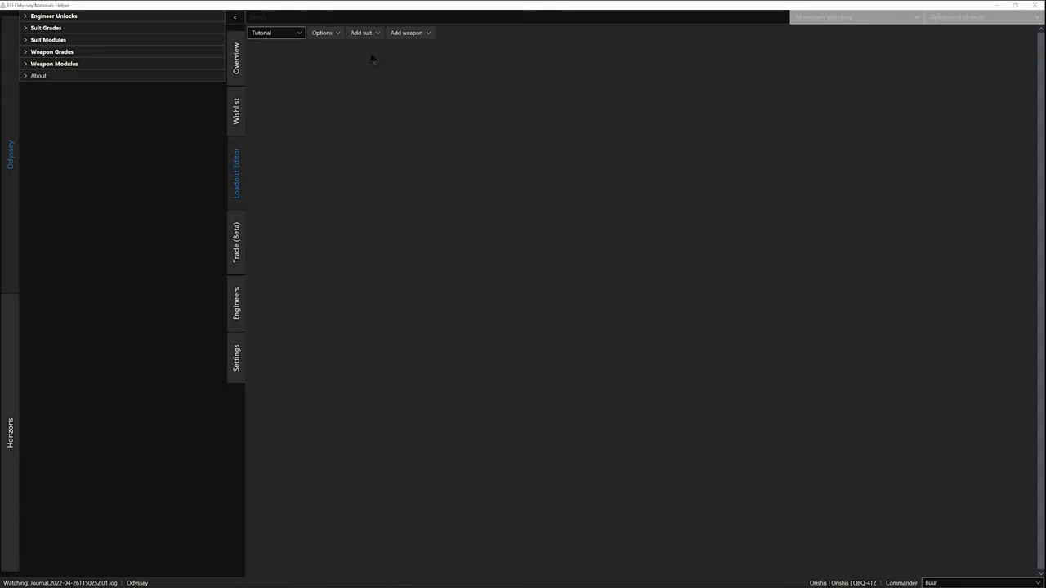
Add a Maverick Suit and a Manticore Executioner weapon to the Tutorial loadout
left_click(365, 33)
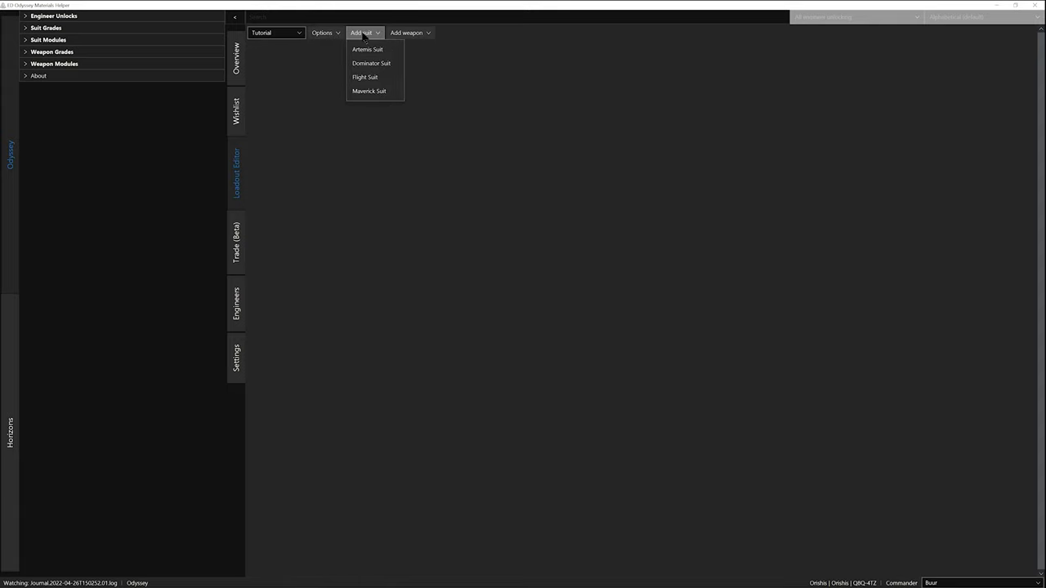
mouse_move(371, 93)
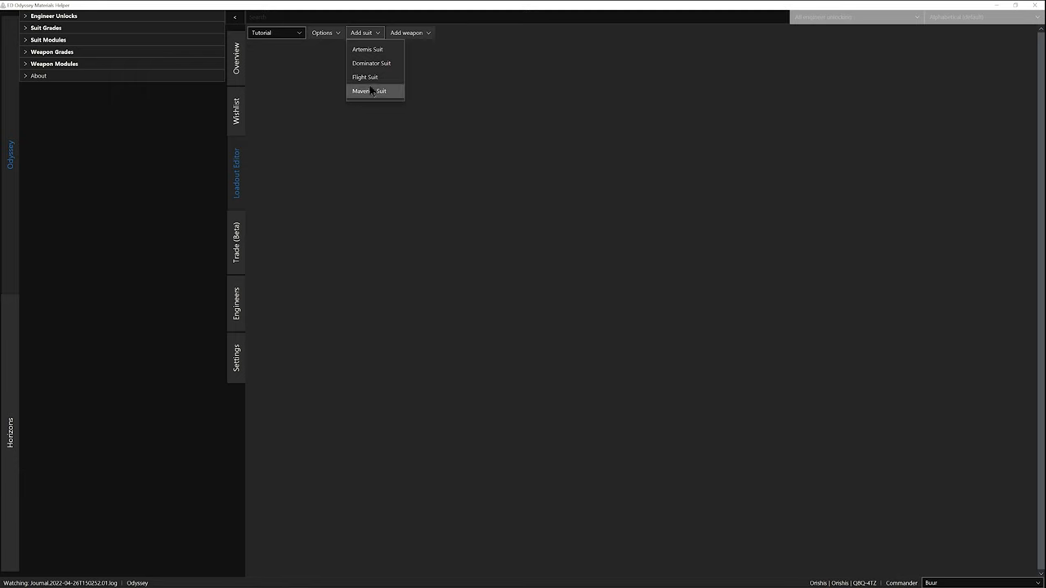
left_click(368, 92)
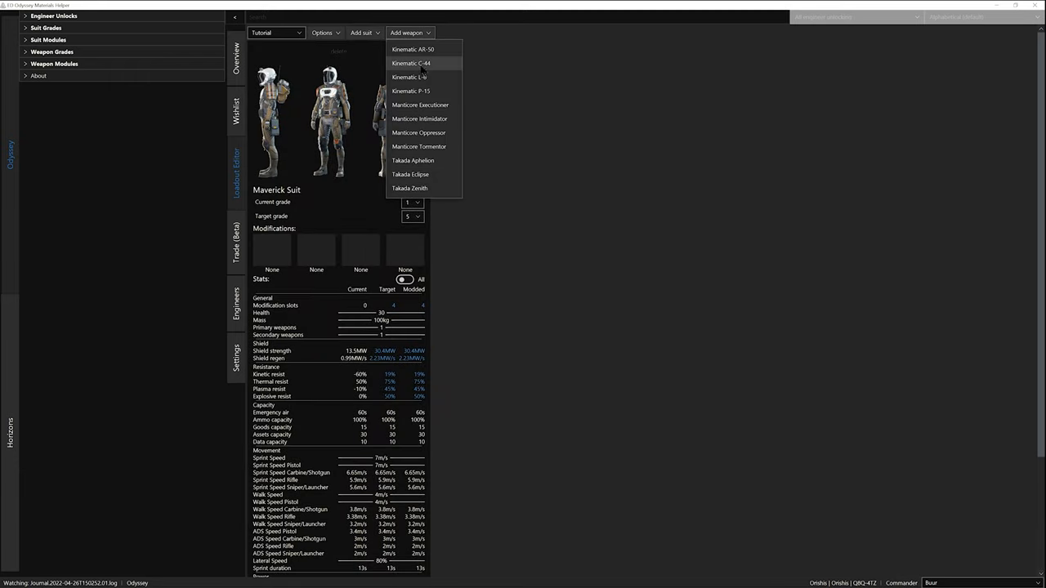
mouse_move(421, 105)
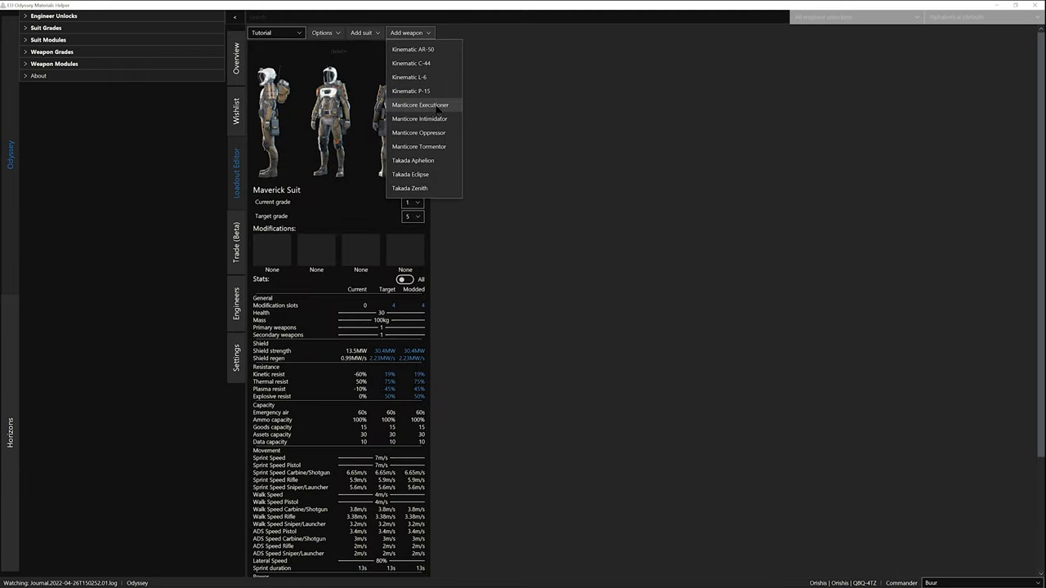
left_click(422, 104)
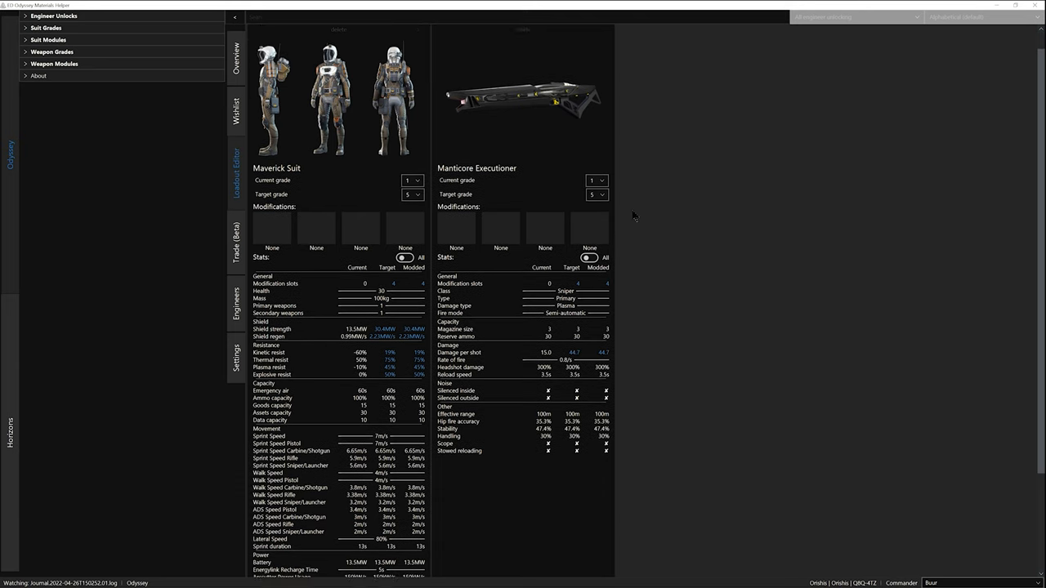
Fit the Maverick Suit with Enhanced Tracking, Extra Backpack Capacity, Improved Jump Assist and a fourth modification
scroll("down", 3)
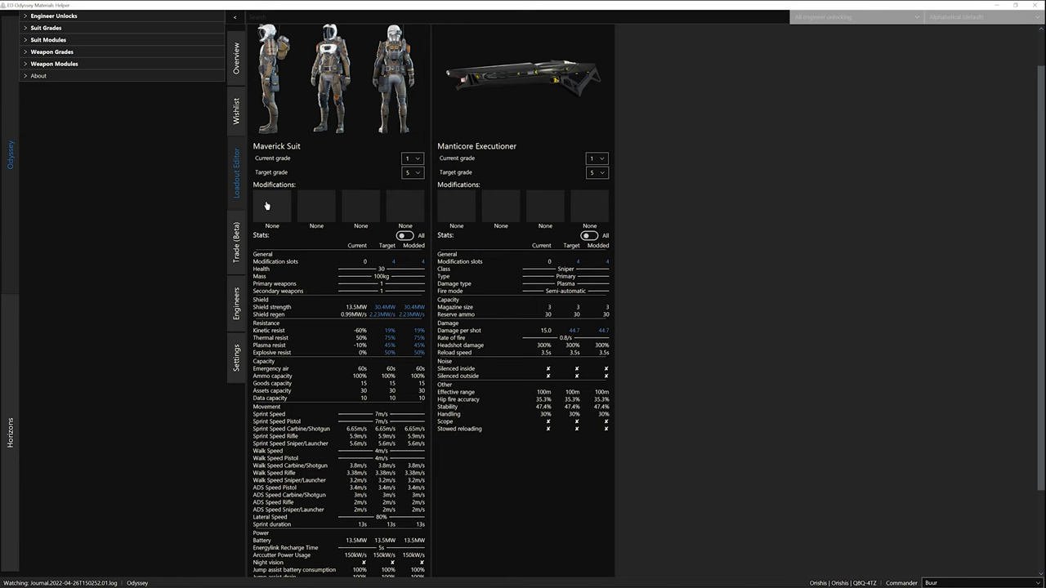
left_click(271, 206)
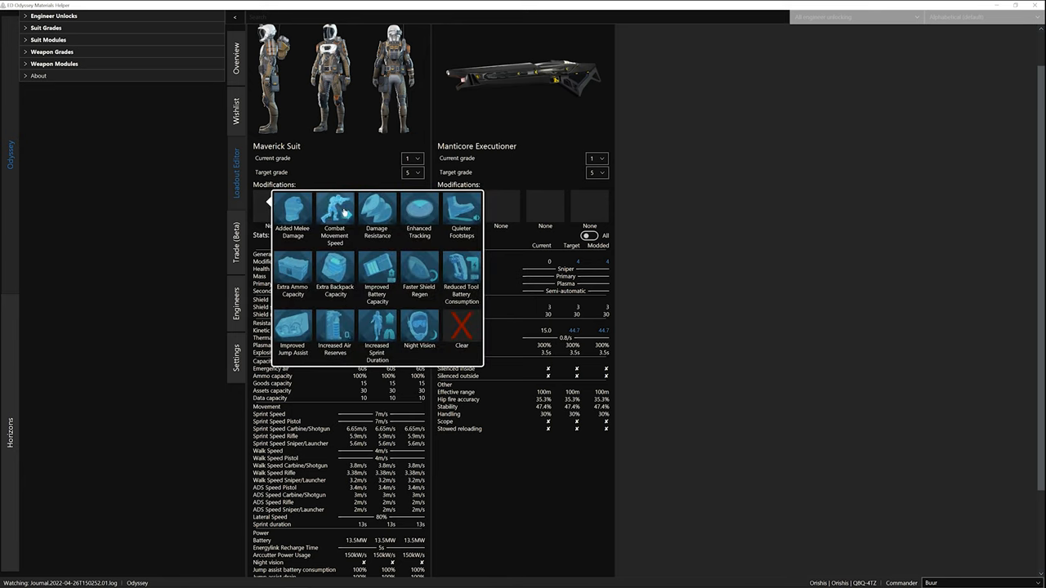
left_click(418, 211)
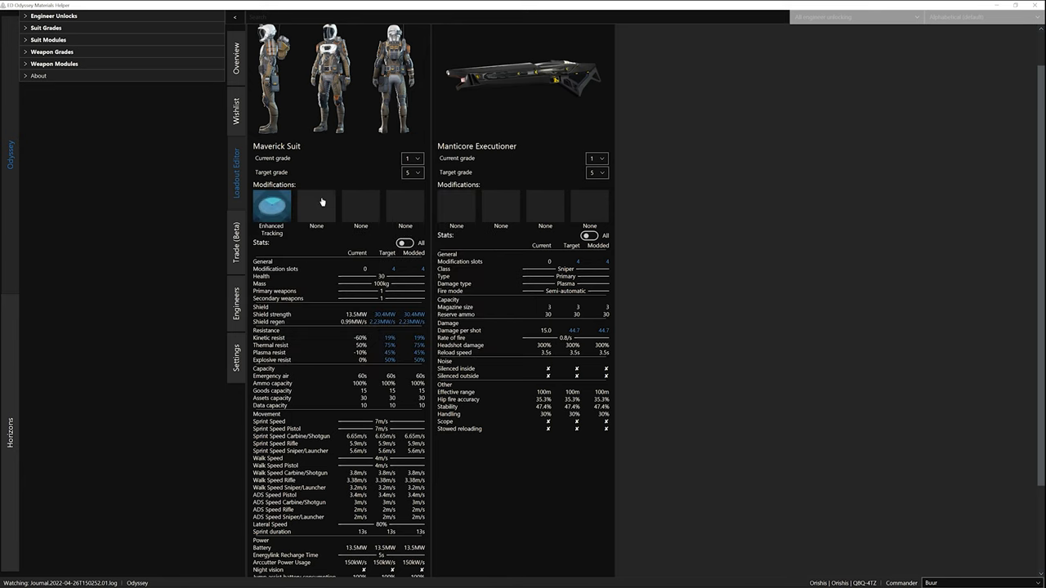
left_click(316, 206)
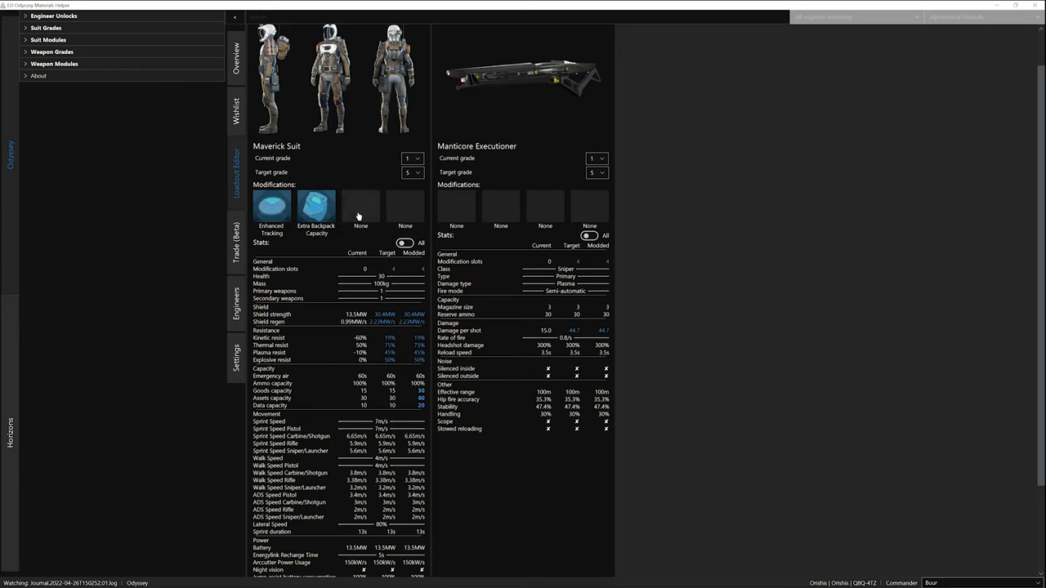
left_click(360, 211)
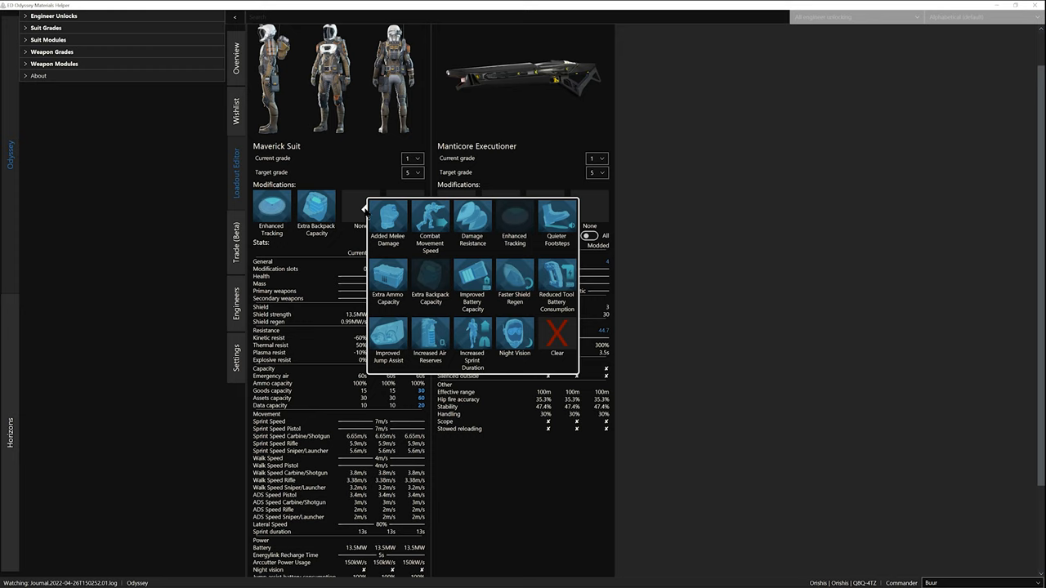
left_click(389, 337)
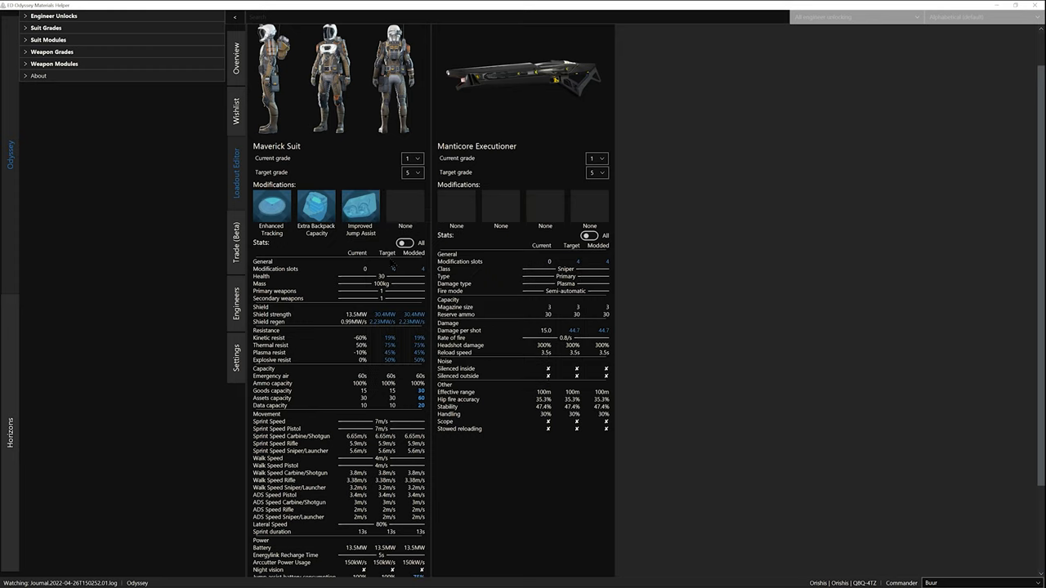
left_click(406, 209)
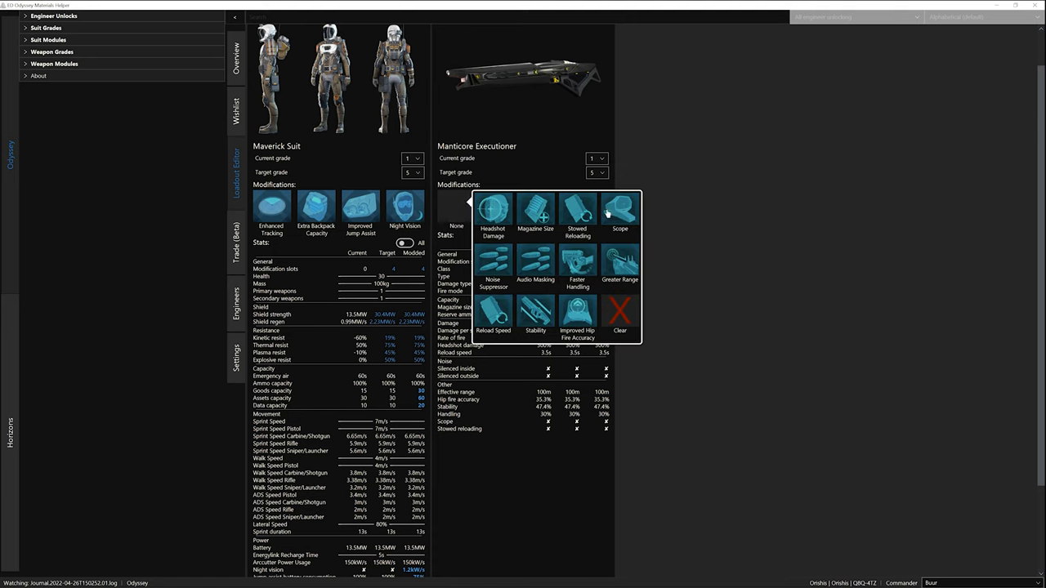
Fit the Manticore Executioner with Scope, Noise Suppressor, Audio Masking and Greater Range
left_click(619, 209)
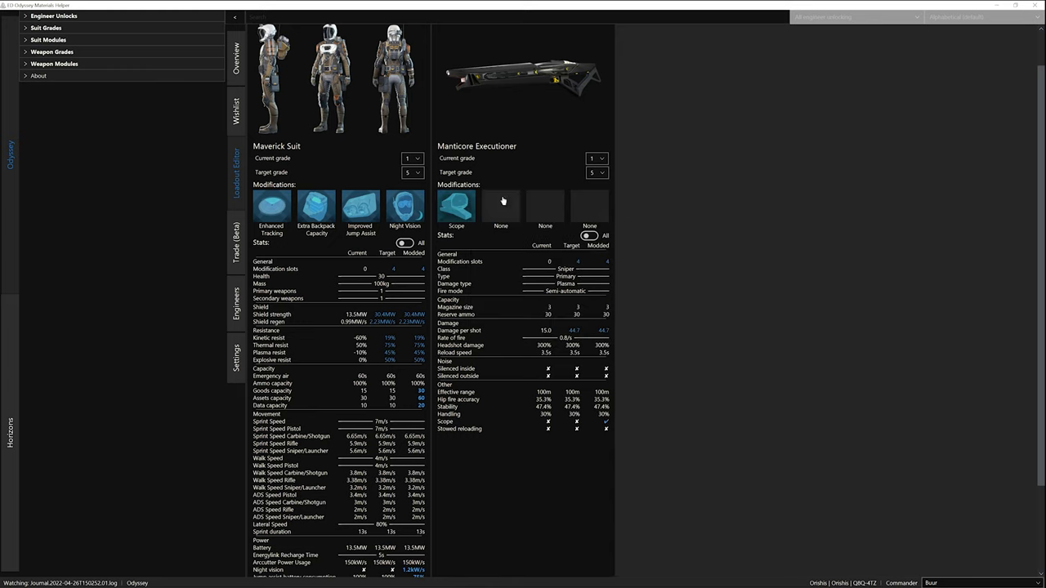
left_click(500, 206)
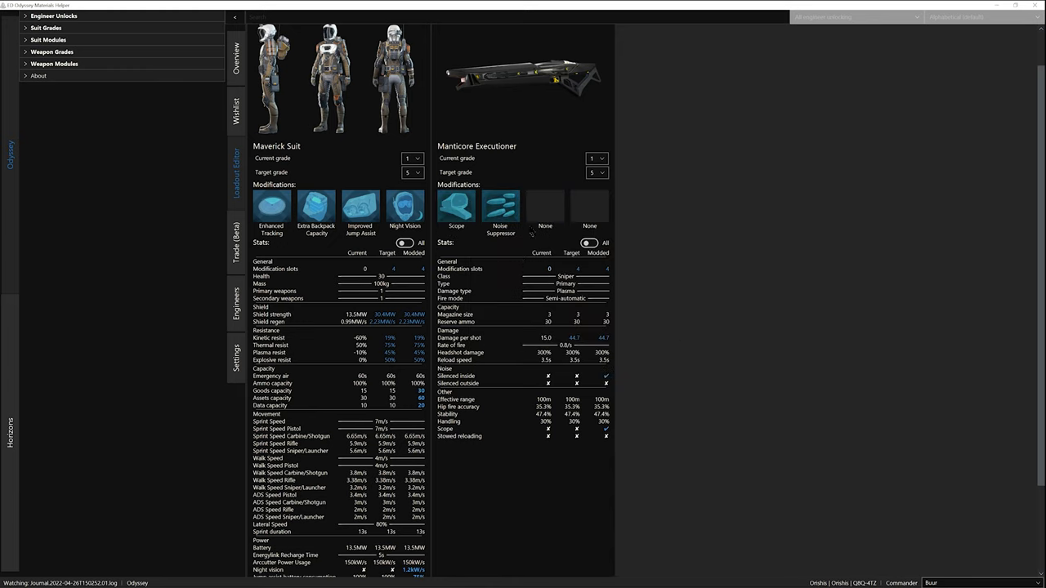
left_click(546, 206)
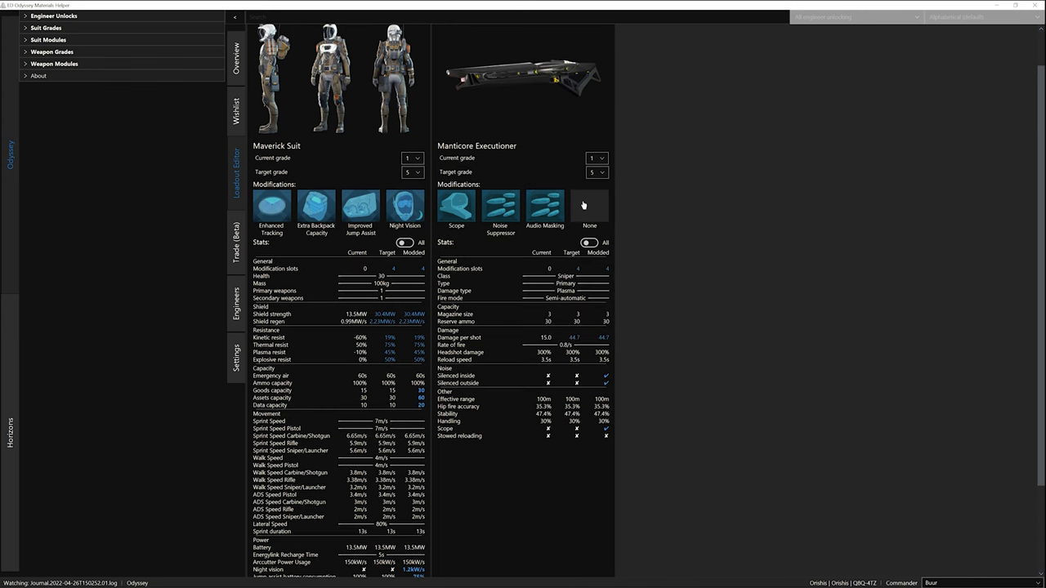
left_click(588, 206)
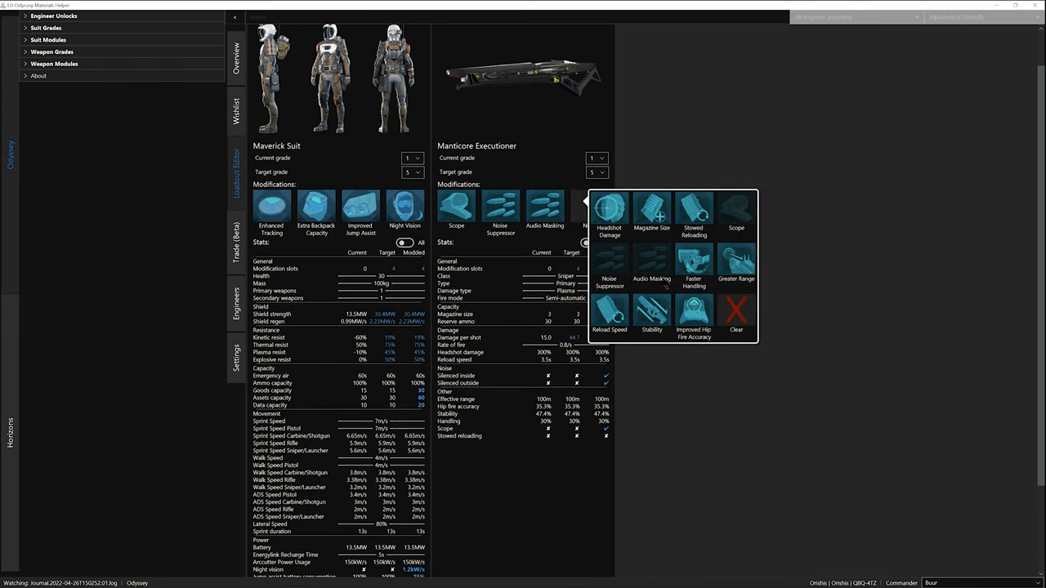
mouse_move(739, 260)
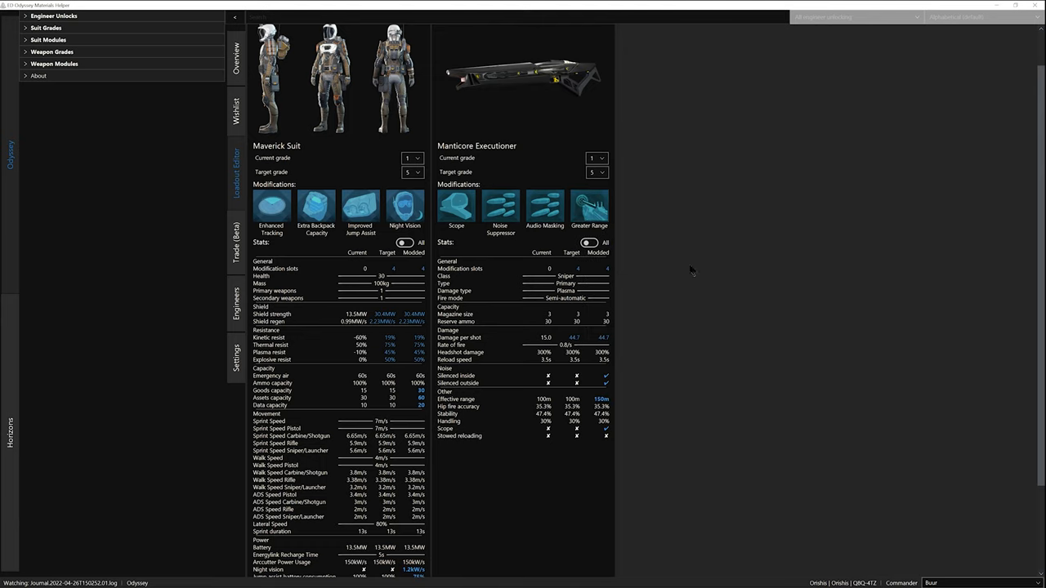
scroll("down", 3)
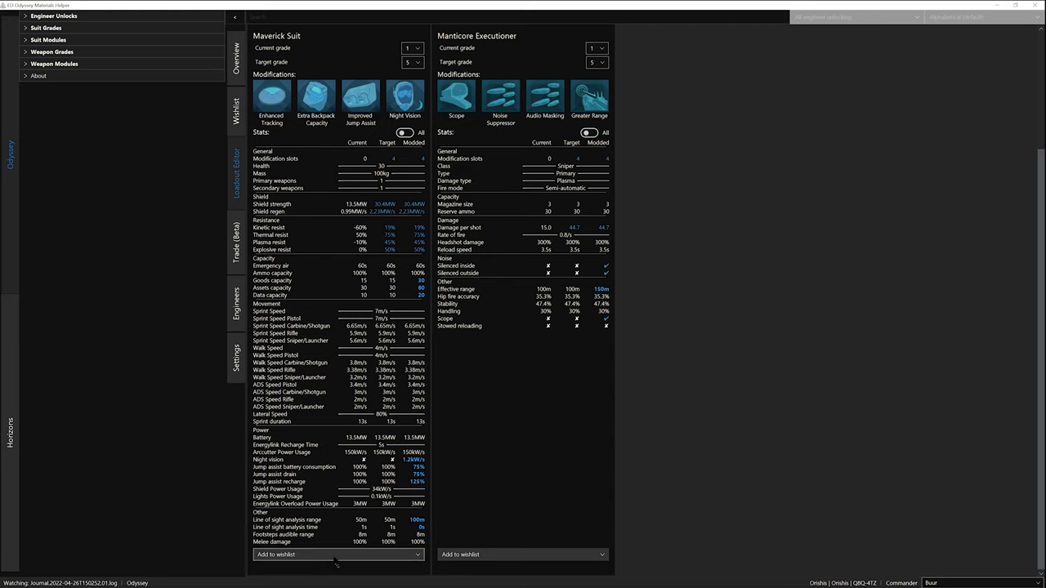
Send both the Maverick Suit and Manticore Executioner upgrades to the Tutorial wishlist
left_click(338, 555)
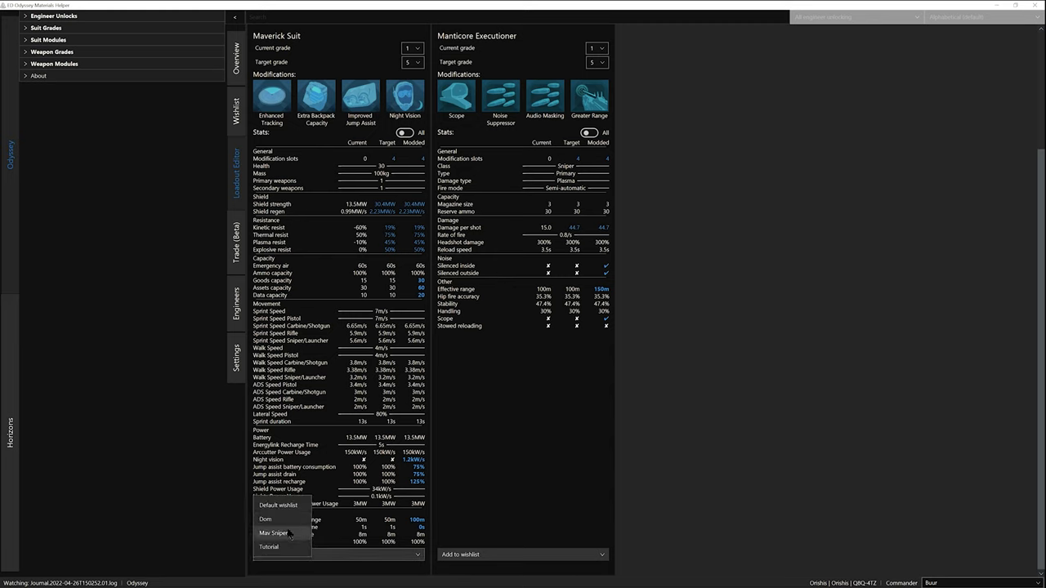
left_click(268, 548)
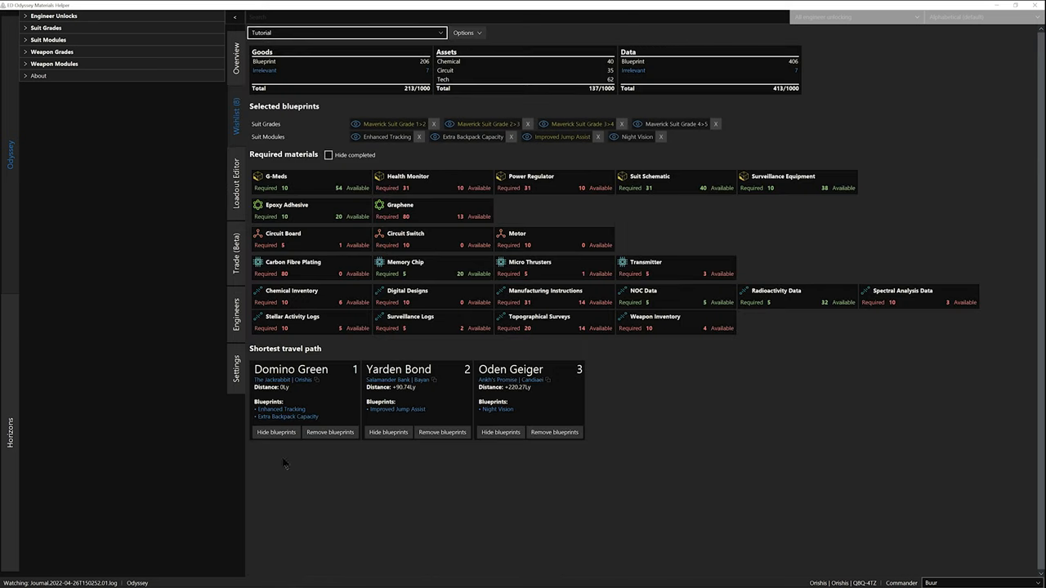
left_click(235, 183)
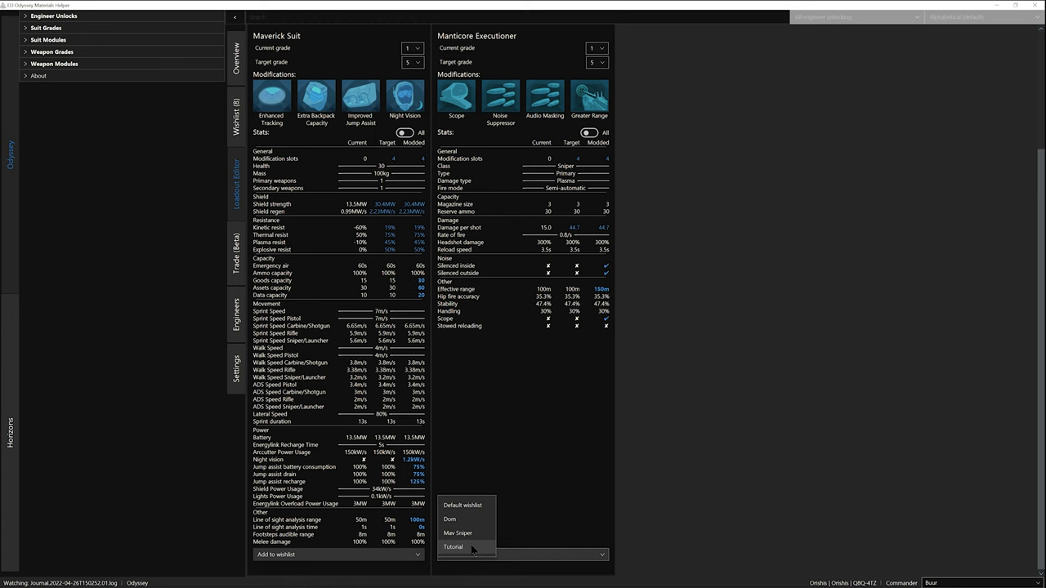
left_click(455, 546)
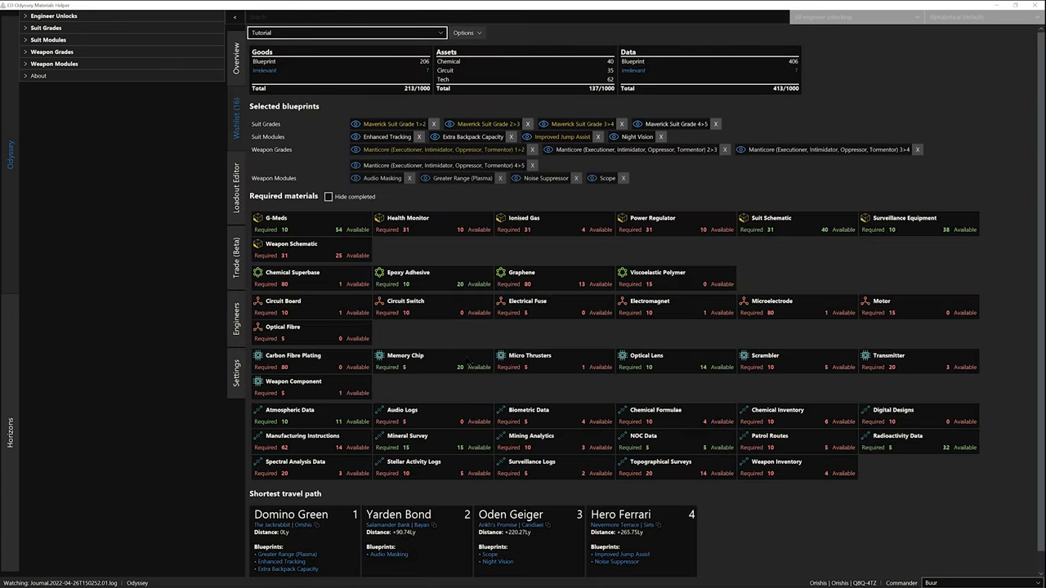
mouse_move(844, 119)
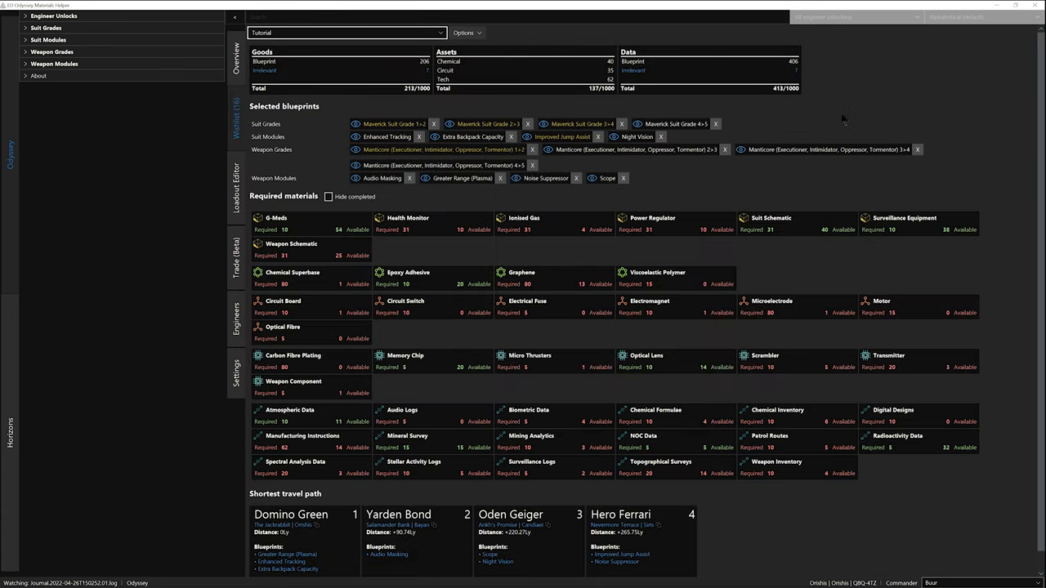
mouse_move(855, 90)
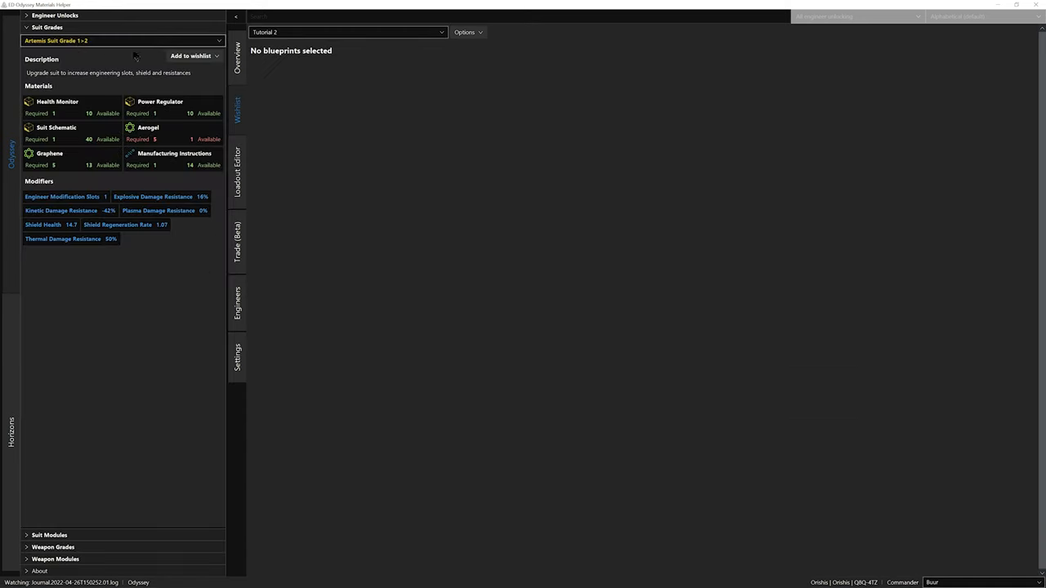
Add Artemis Suit Grade 1→2 to Tutorial 2 and list the weapon grade blueprints
left_click(190, 57)
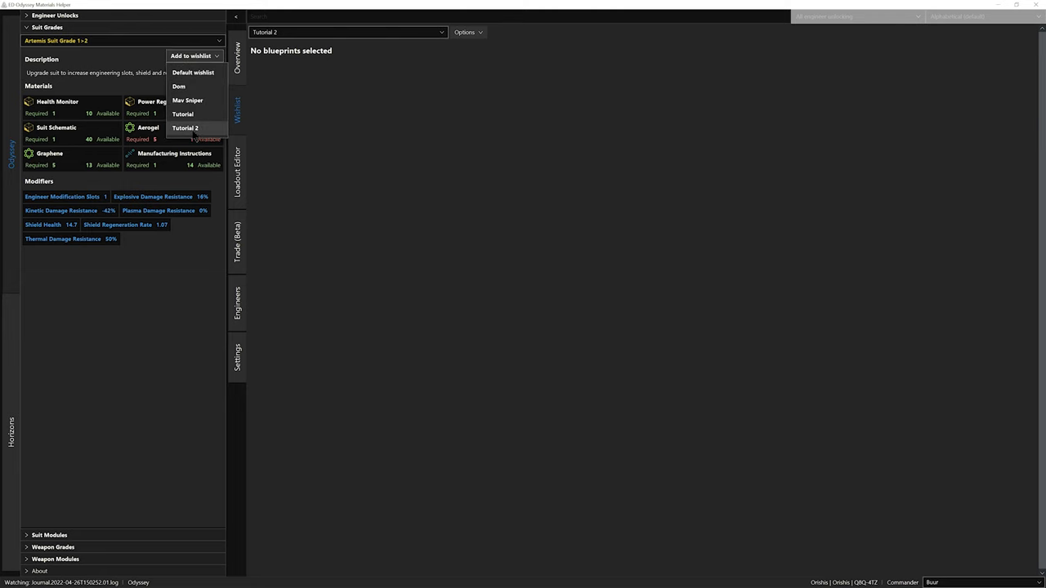
left_click(187, 128)
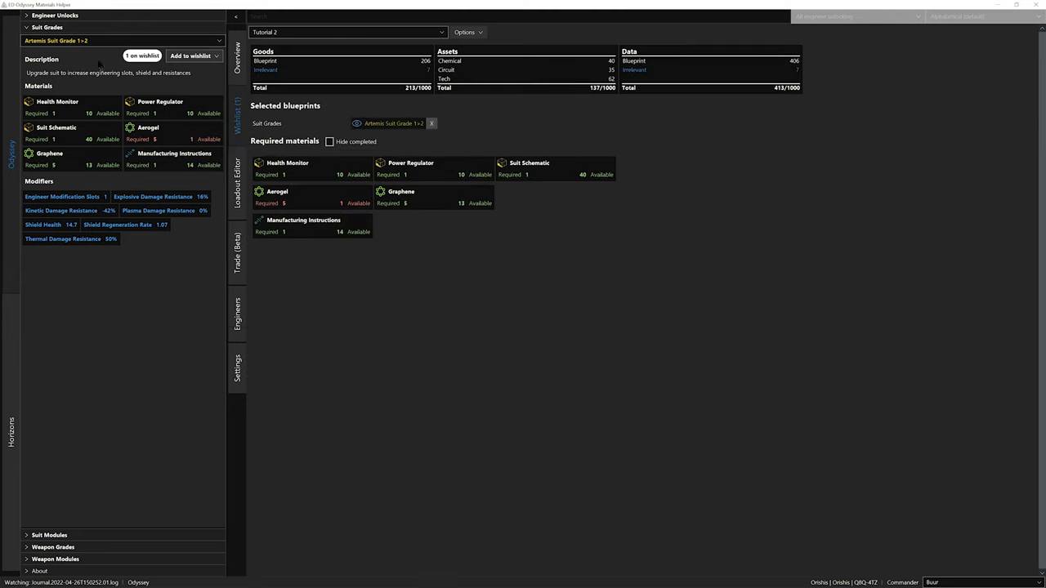
left_click(106, 40)
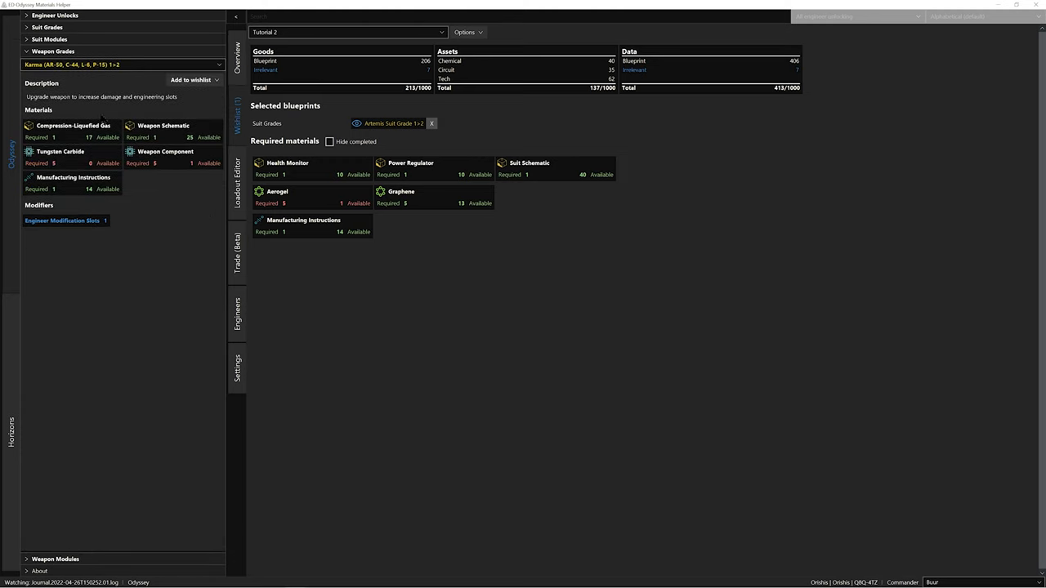
left_click(118, 62)
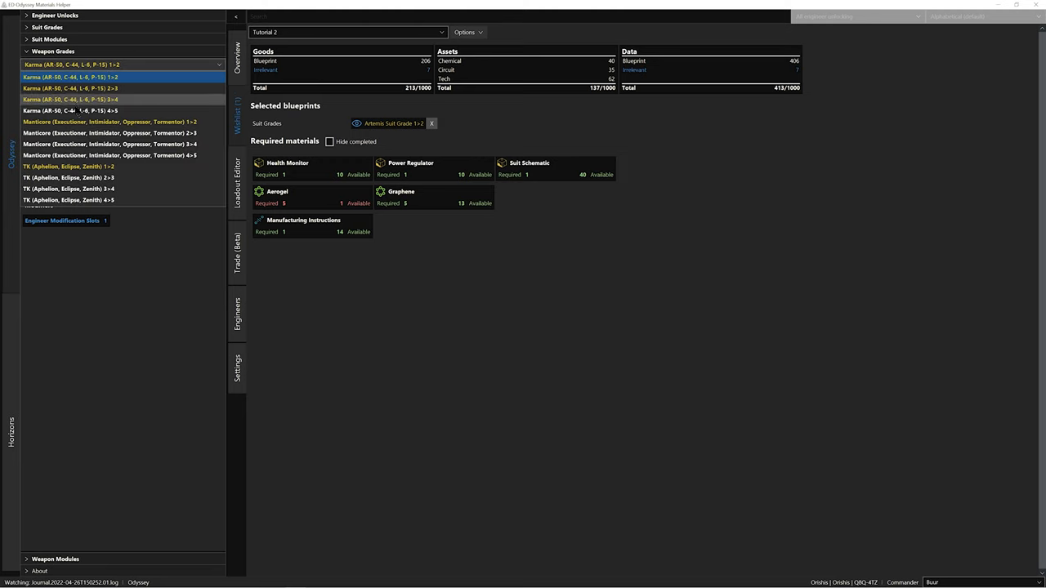
Add the Manticore grade 1→2 blueprint to Tutorial 2 and collapse the weapon grades
left_click(111, 121)
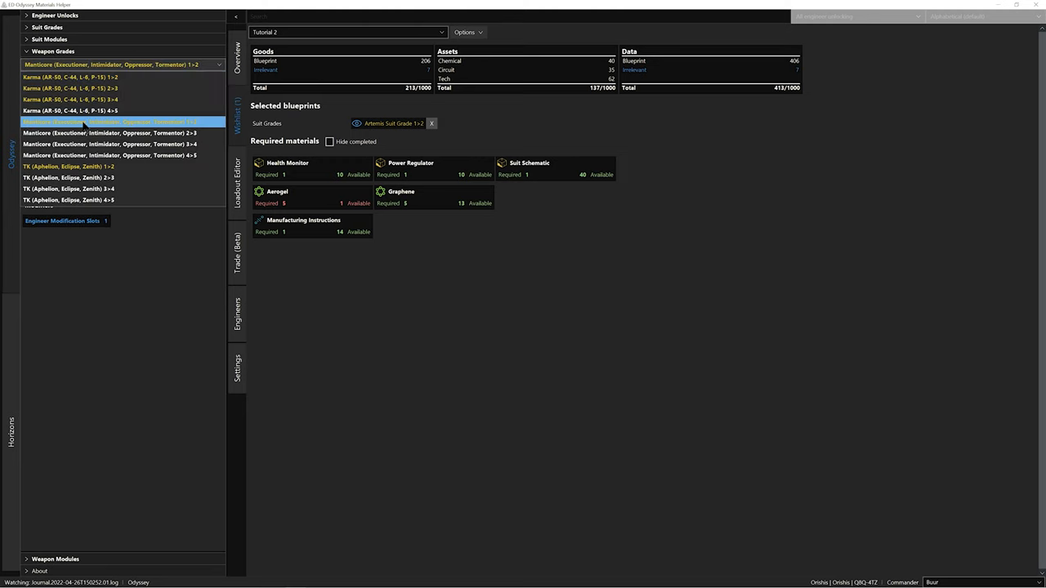
left_click(114, 123)
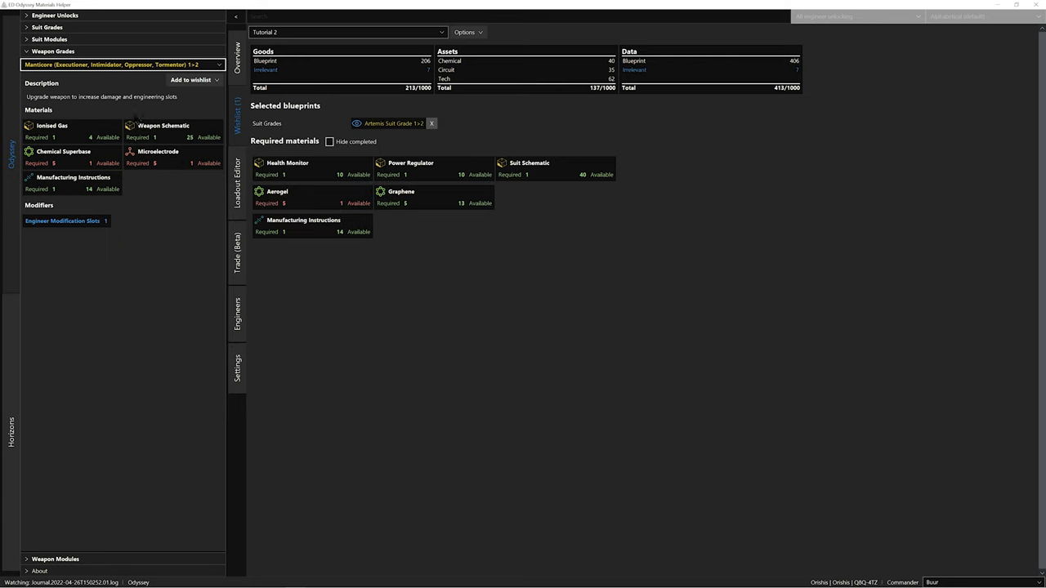
left_click(195, 79)
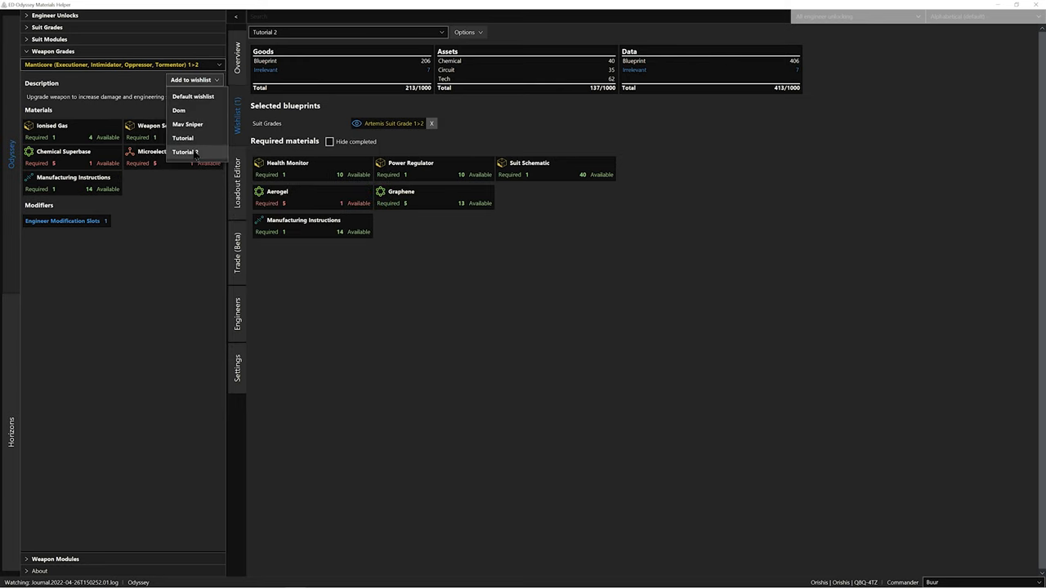
left_click(186, 152)
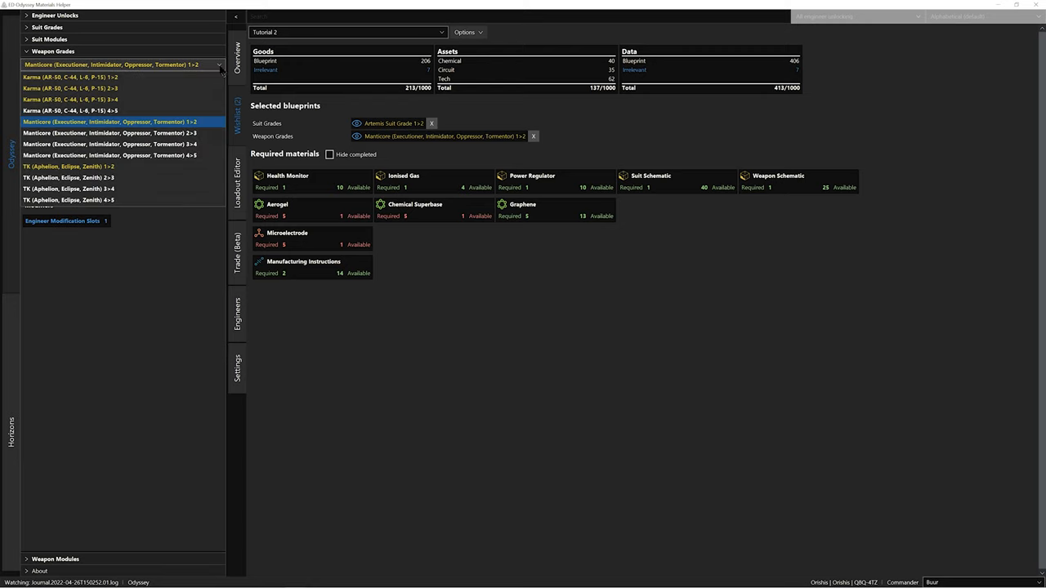
left_click(53, 52)
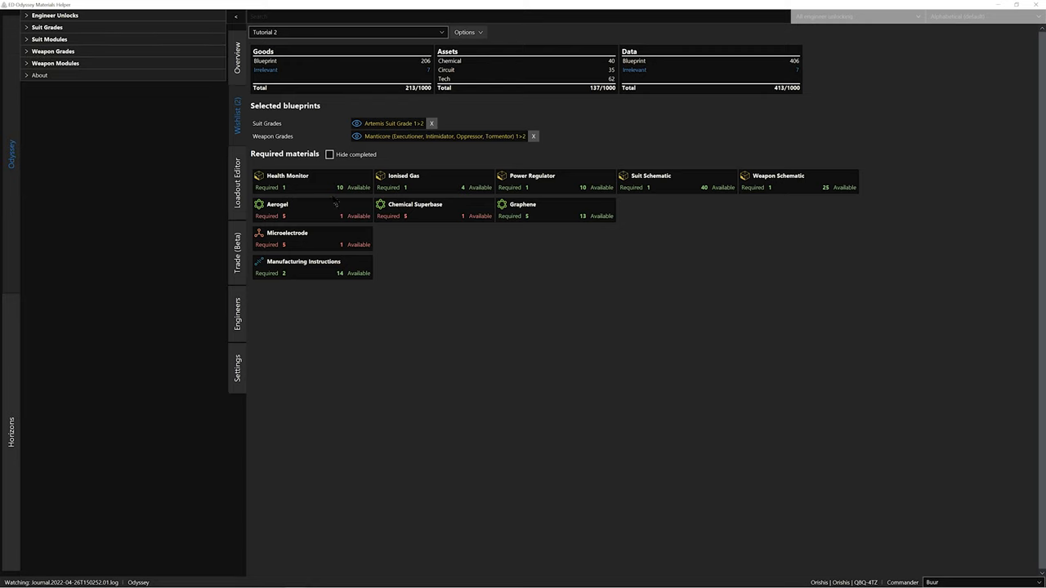